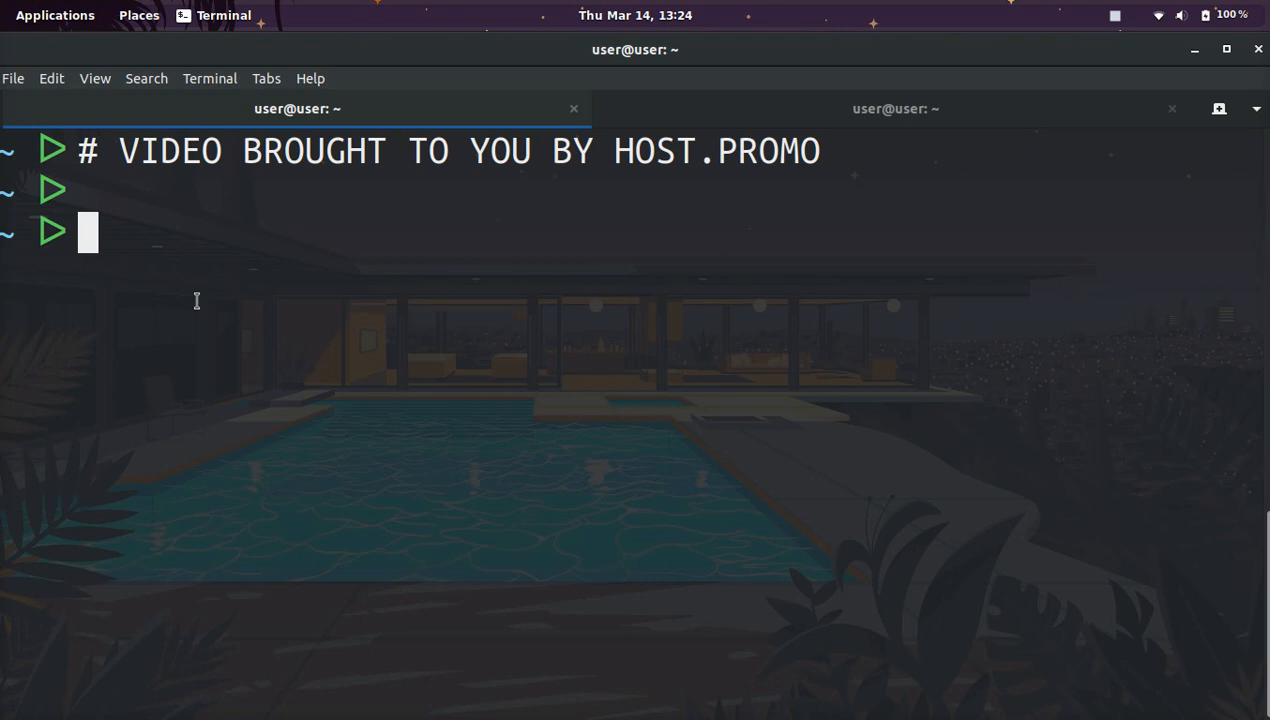
Step: Enter the command php --ini | less at the prompt without running it
type("php --i")
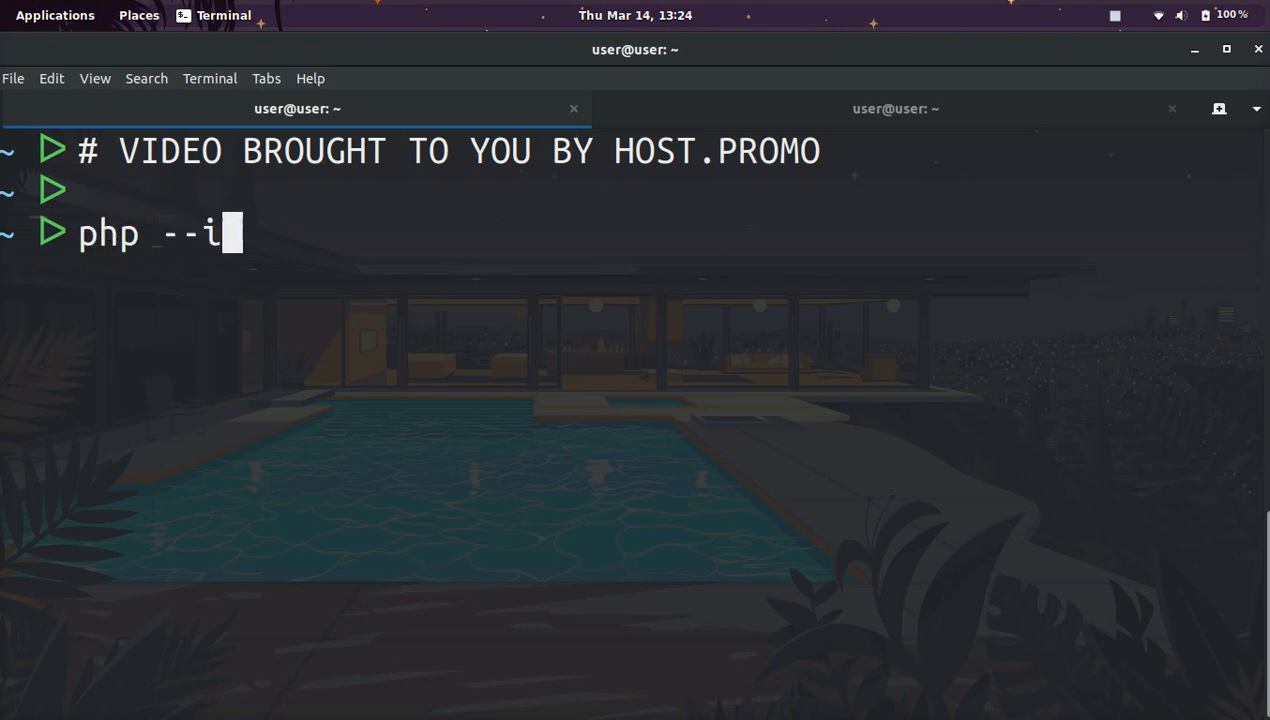
type("ni |")
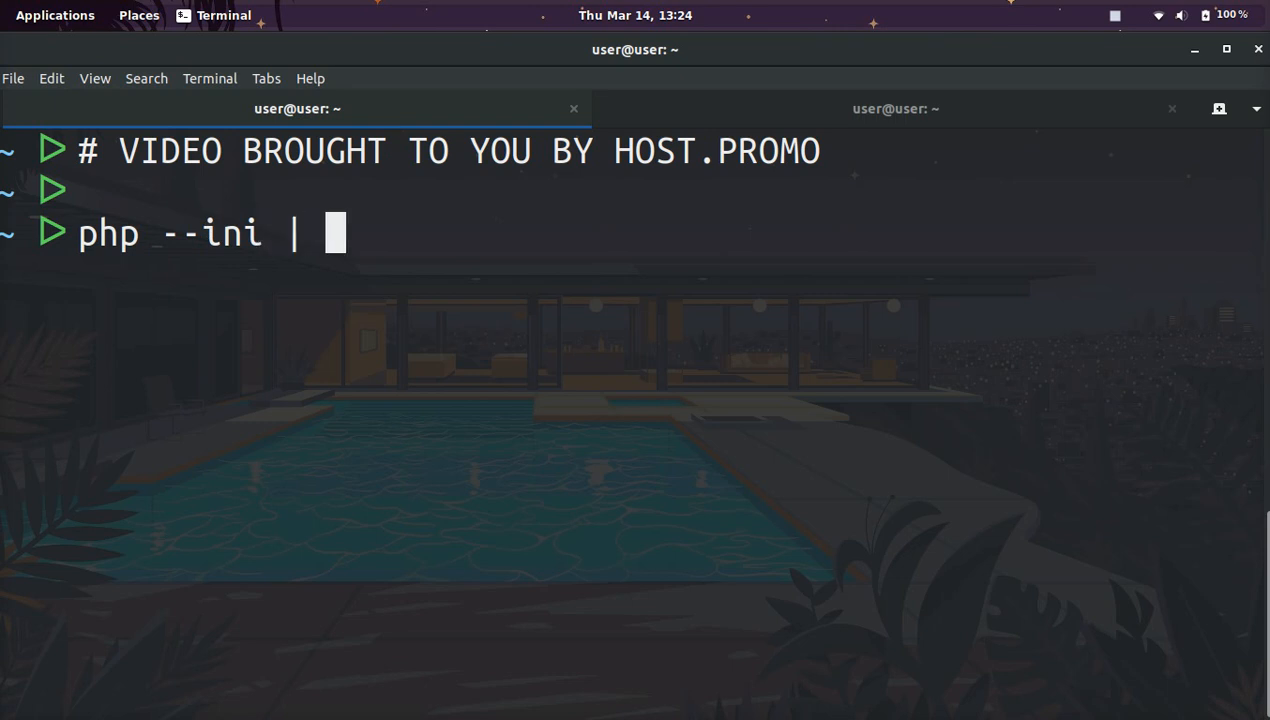
type("less")
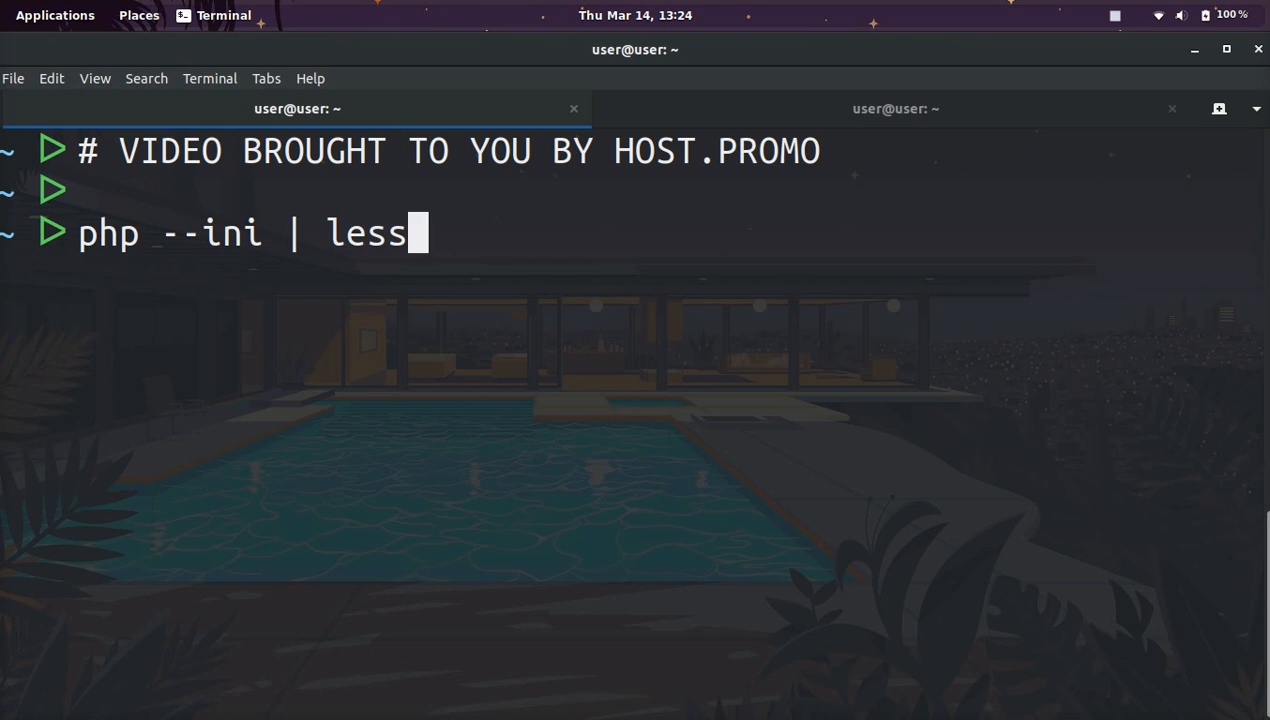
Step: Run php --ini | less to page the output listing /etc/php/7.2/cli/php.ini
key("Return")
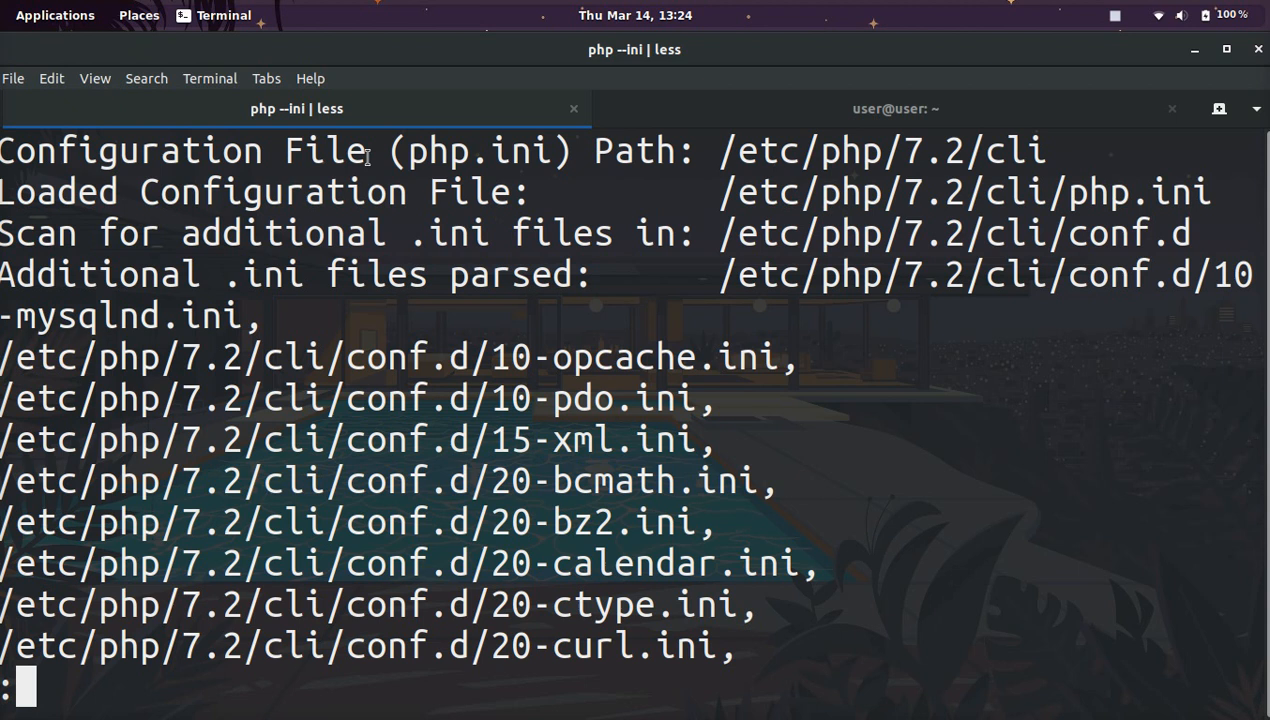
mouse_move(444, 150)
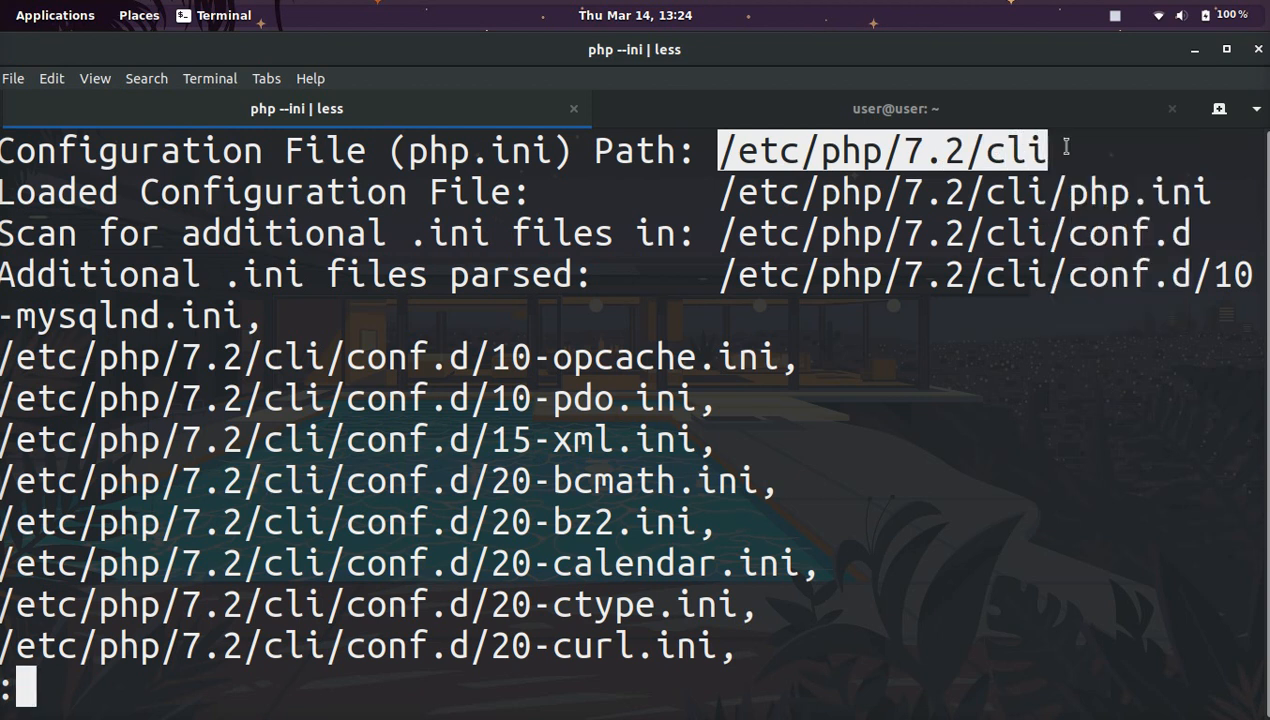
mouse_move(880, 128)
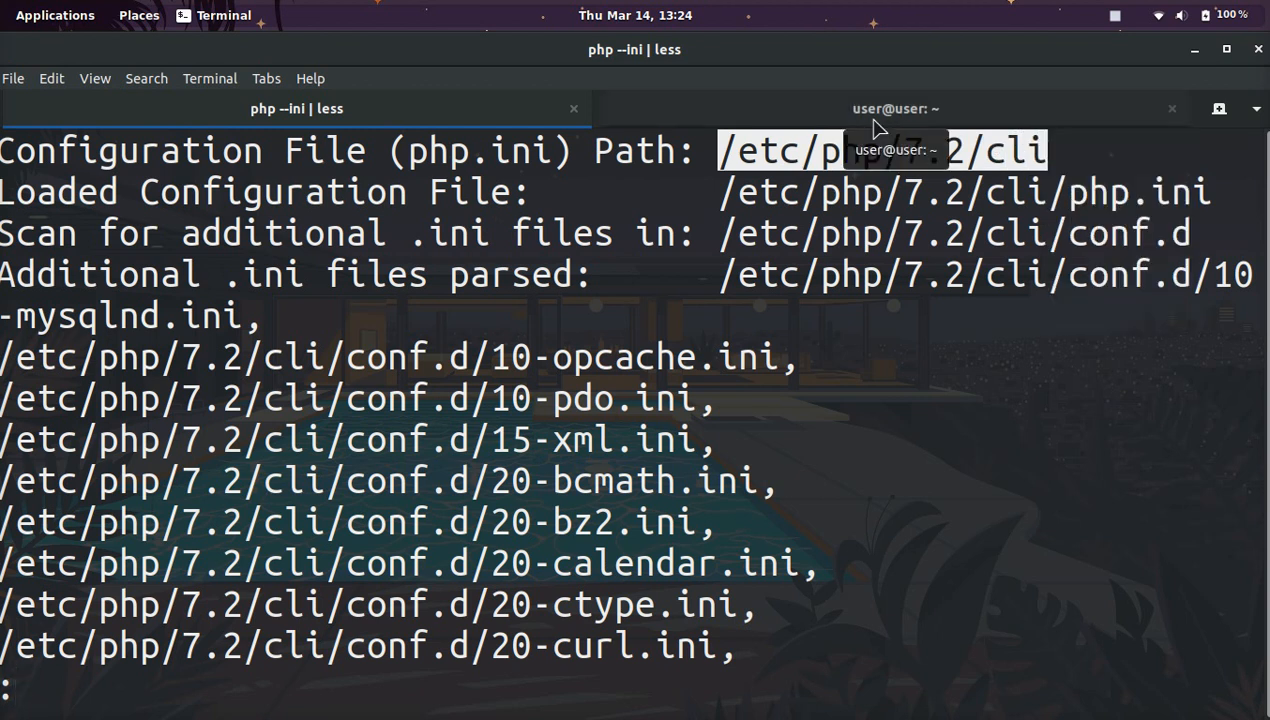
Step: List /etc/php/7.2/cli with ll in the second tab to confirm conf.d and php.ini, then return to less
left_click(894, 108)
type("cd /etc/php/7.2/cli")
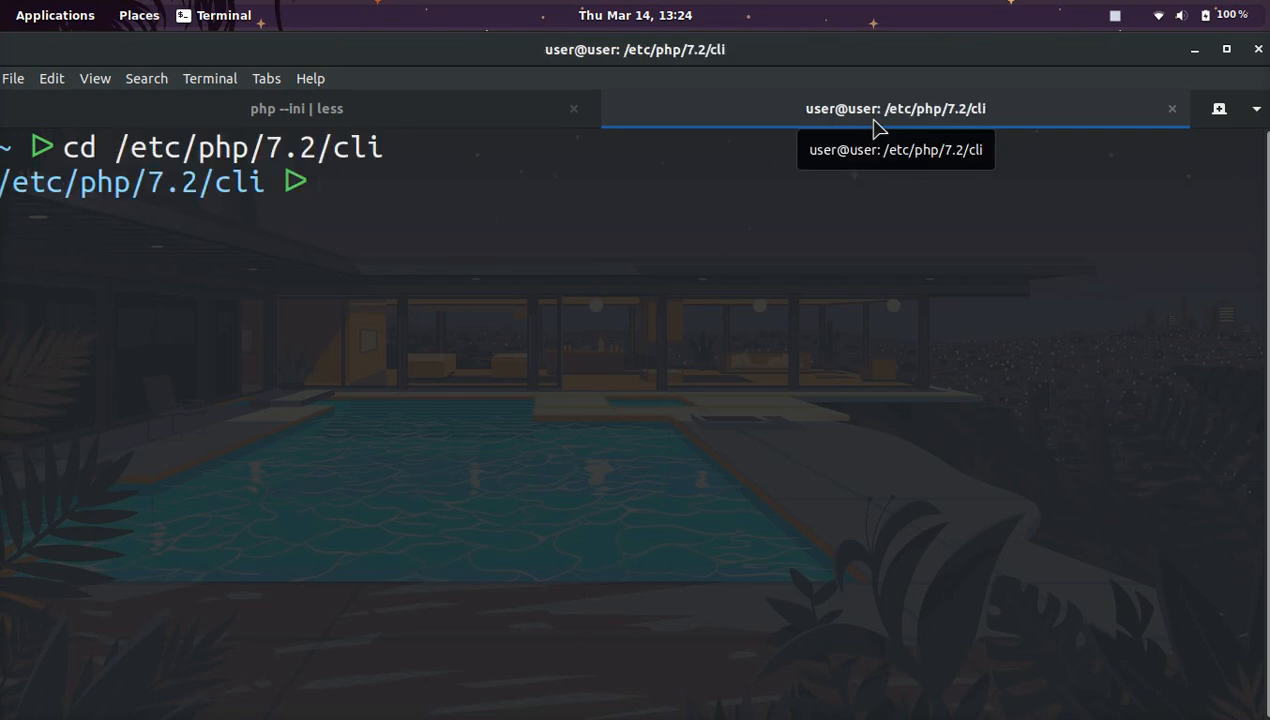
type("ll")
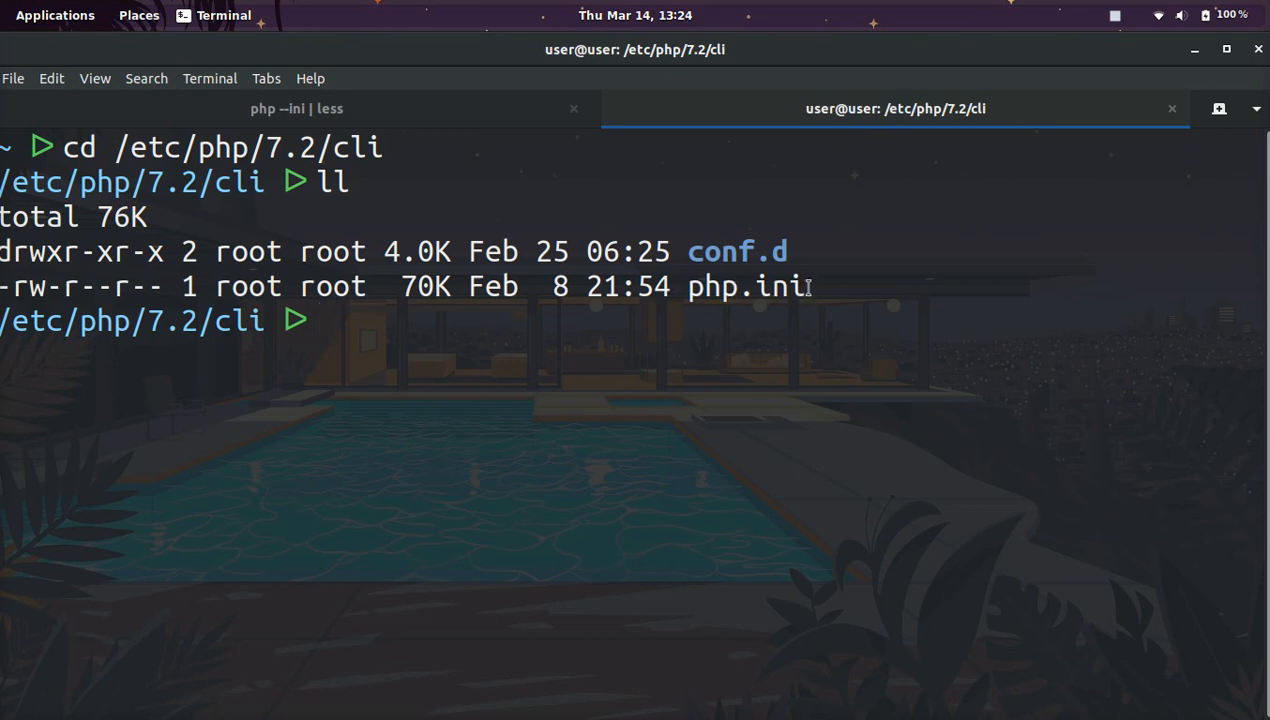
left_click(296, 108)
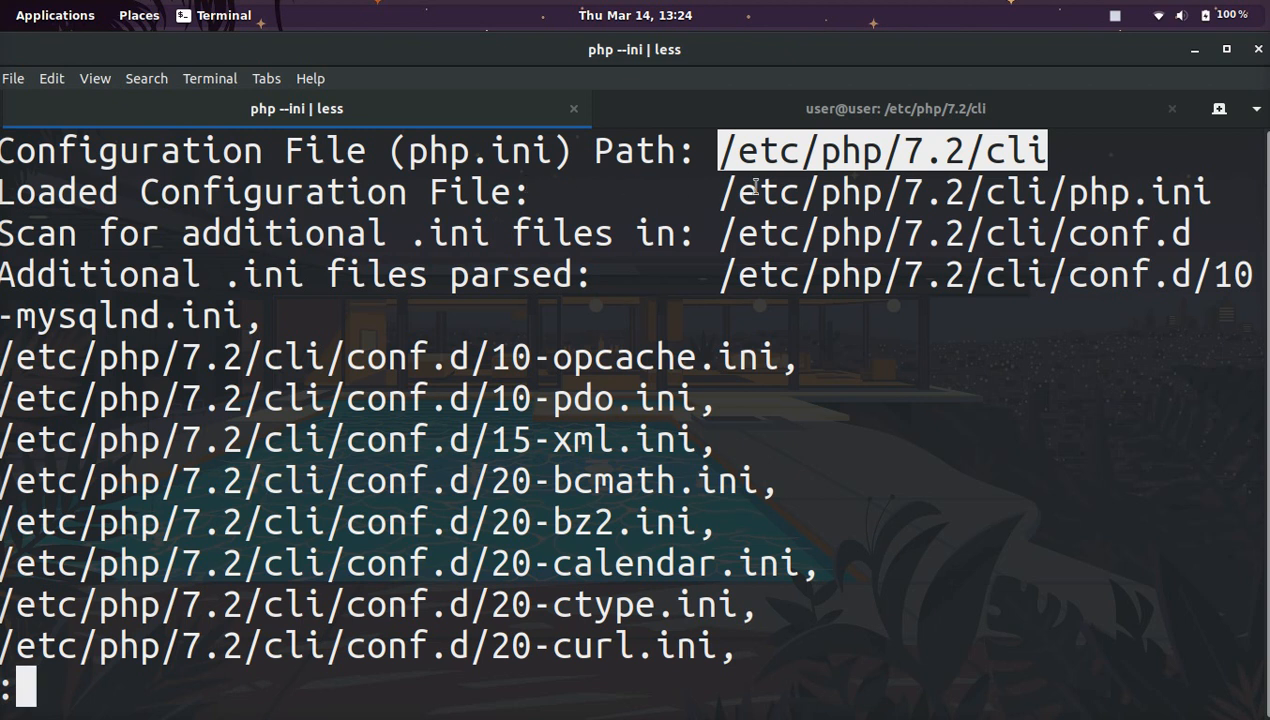
mouse_move(1206, 192)
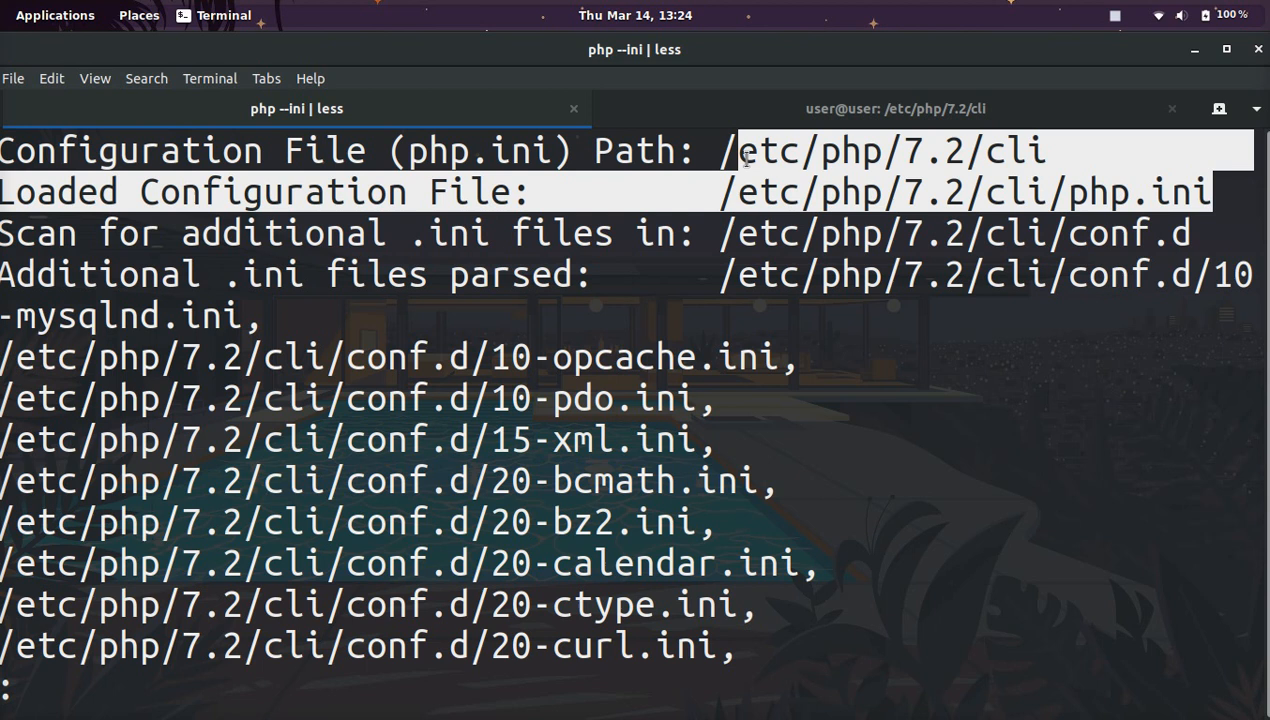
left_click(896, 108)
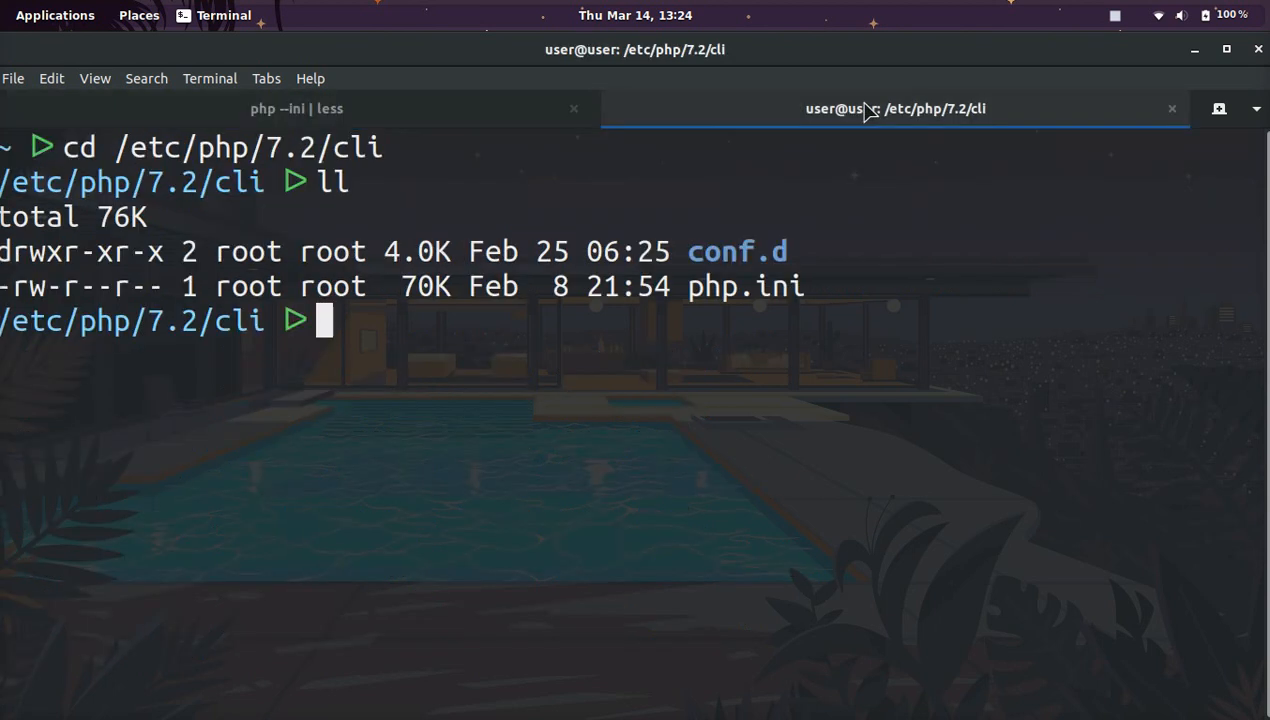
left_click(296, 108)
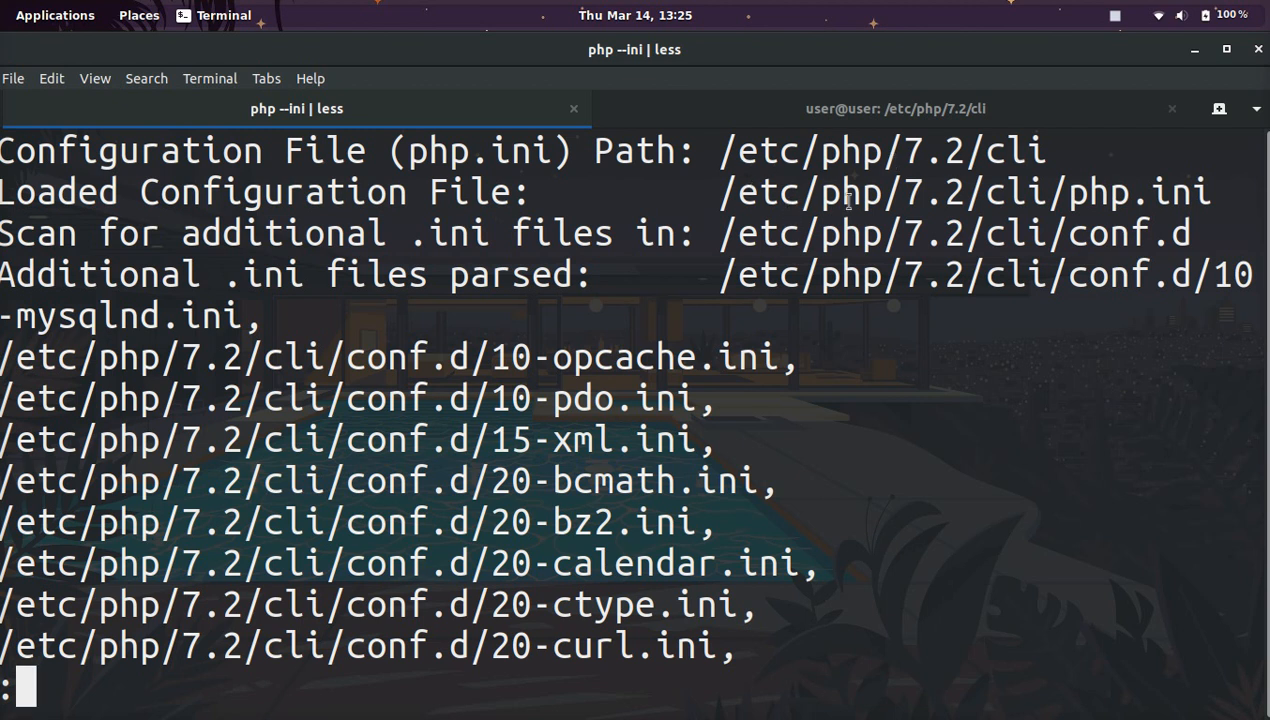
mouse_move(1148, 204)
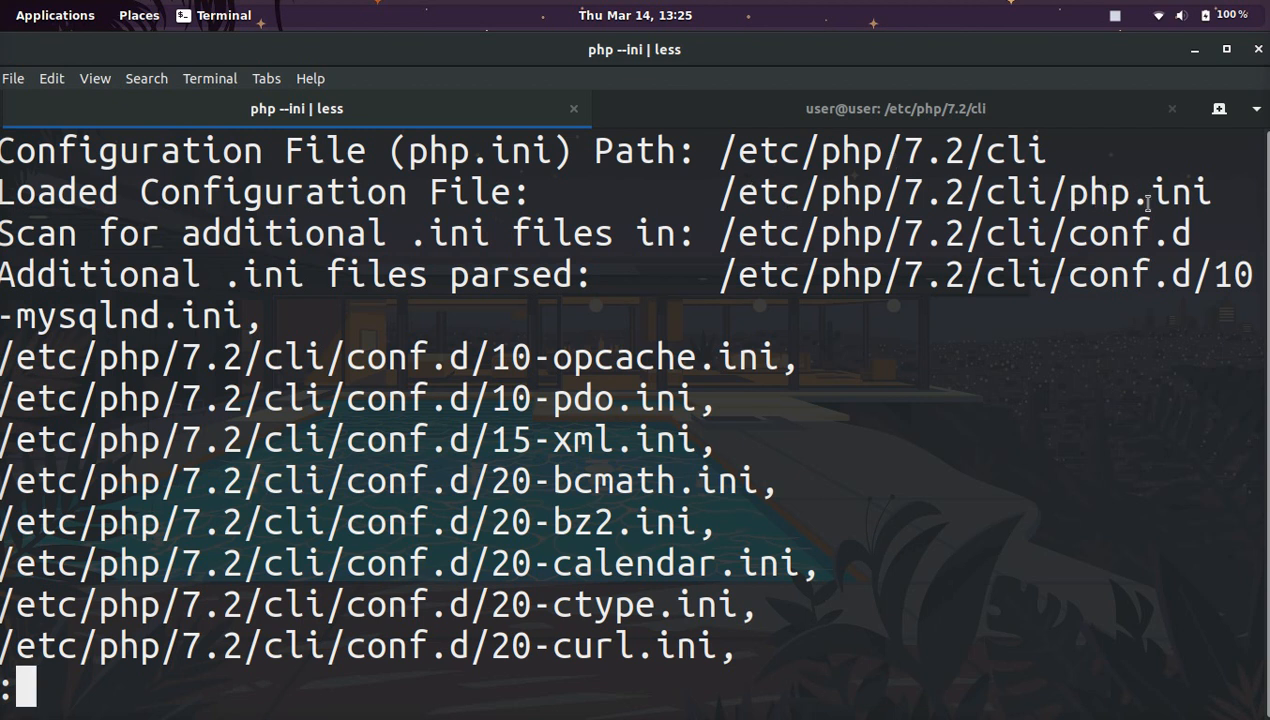
mouse_move(596, 330)
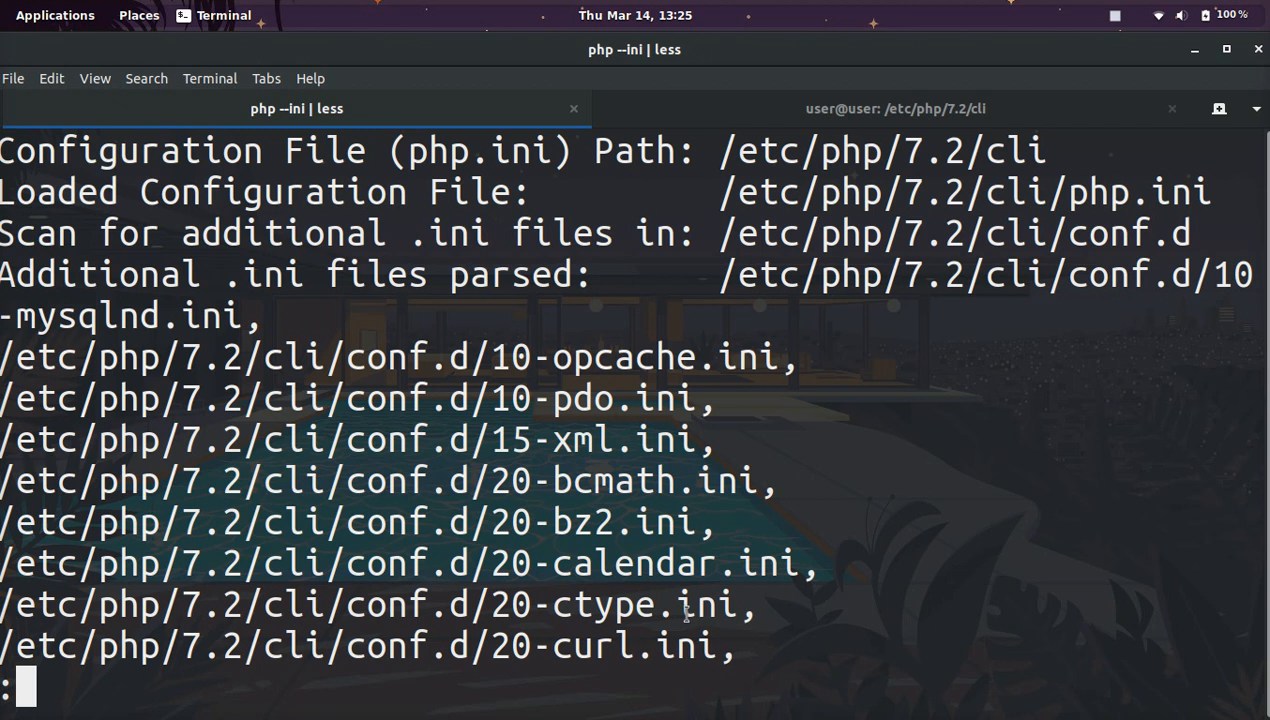
scroll("down", 3)
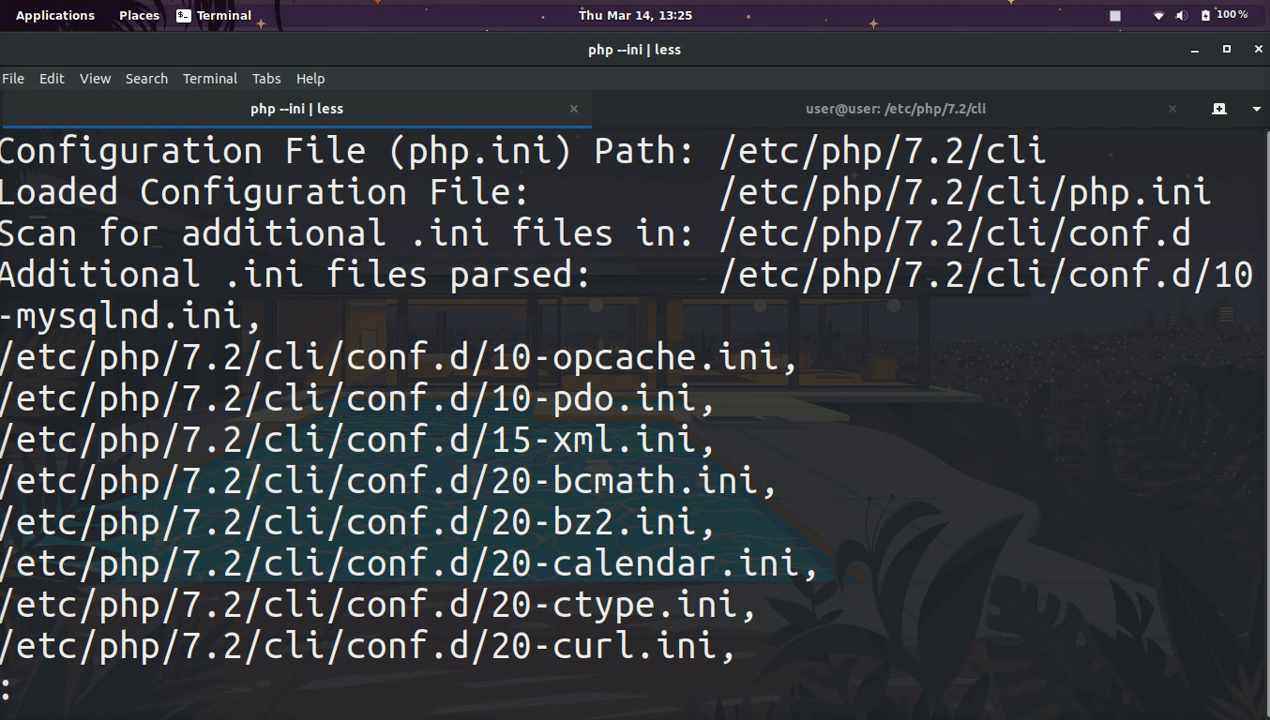
Step: Quit less and begin a new command starting with host. at the shell prompt
key("q")
type("php")
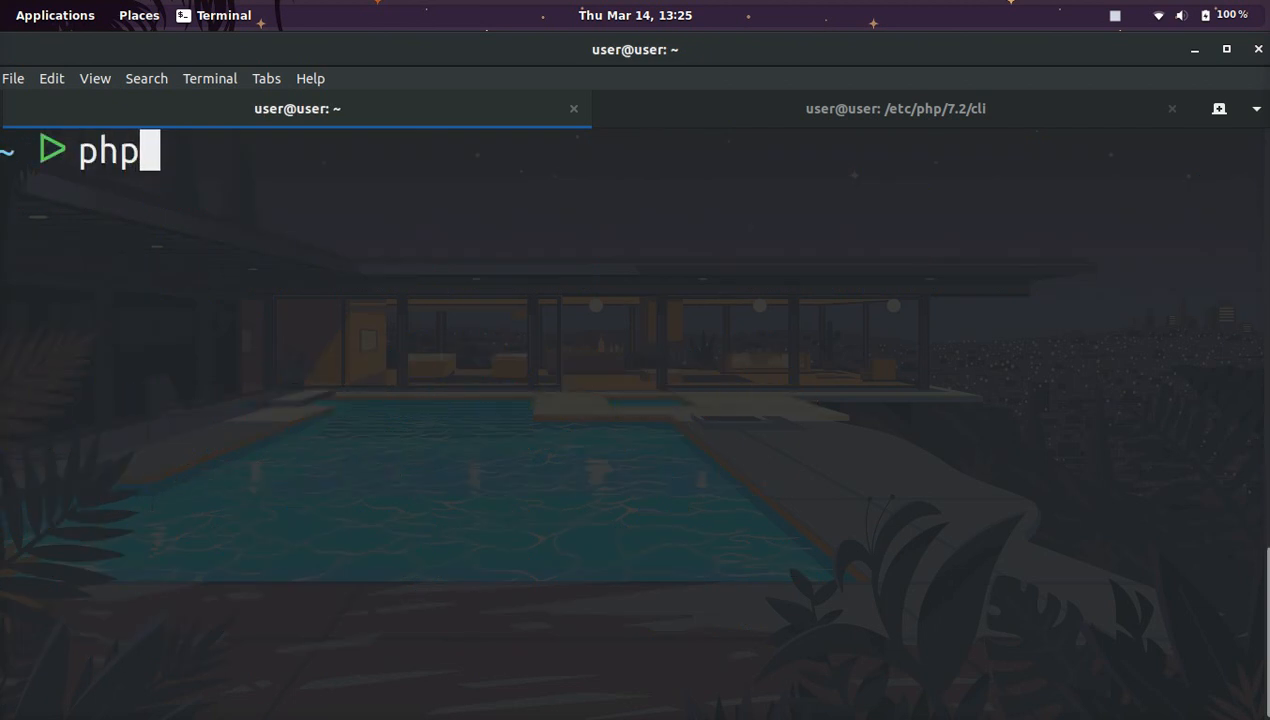
type("--ini |")
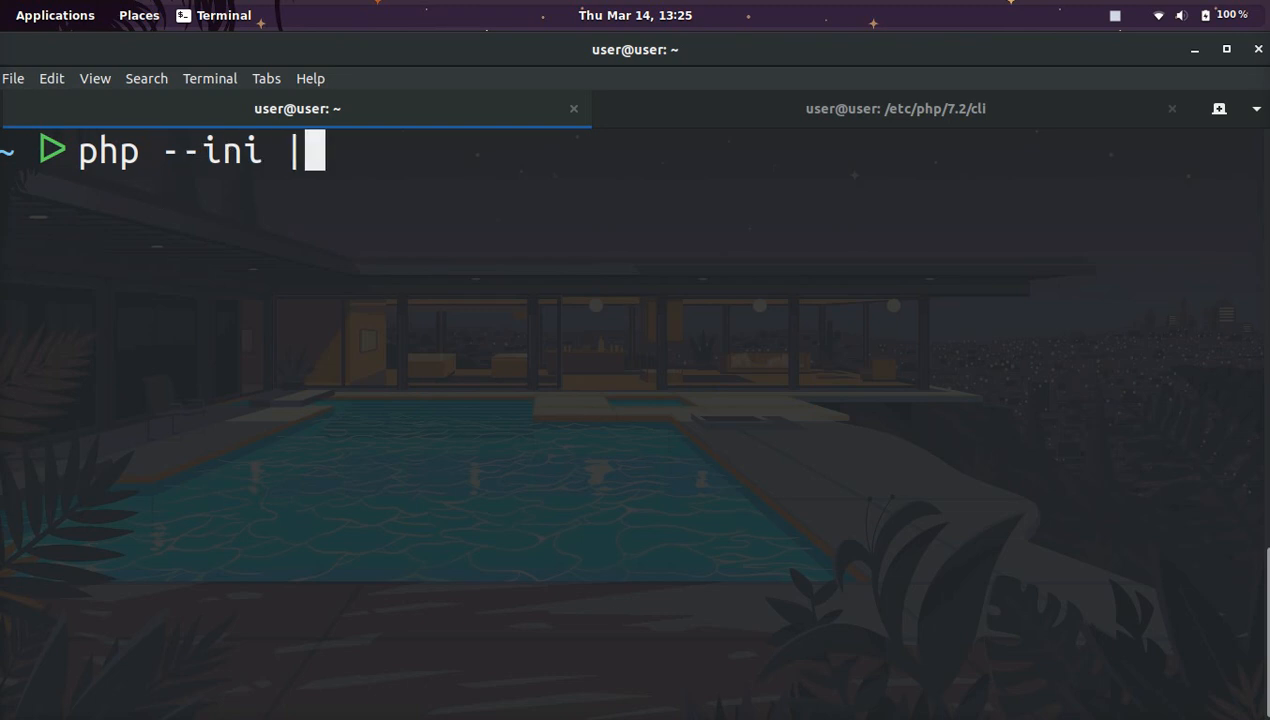
type("le")
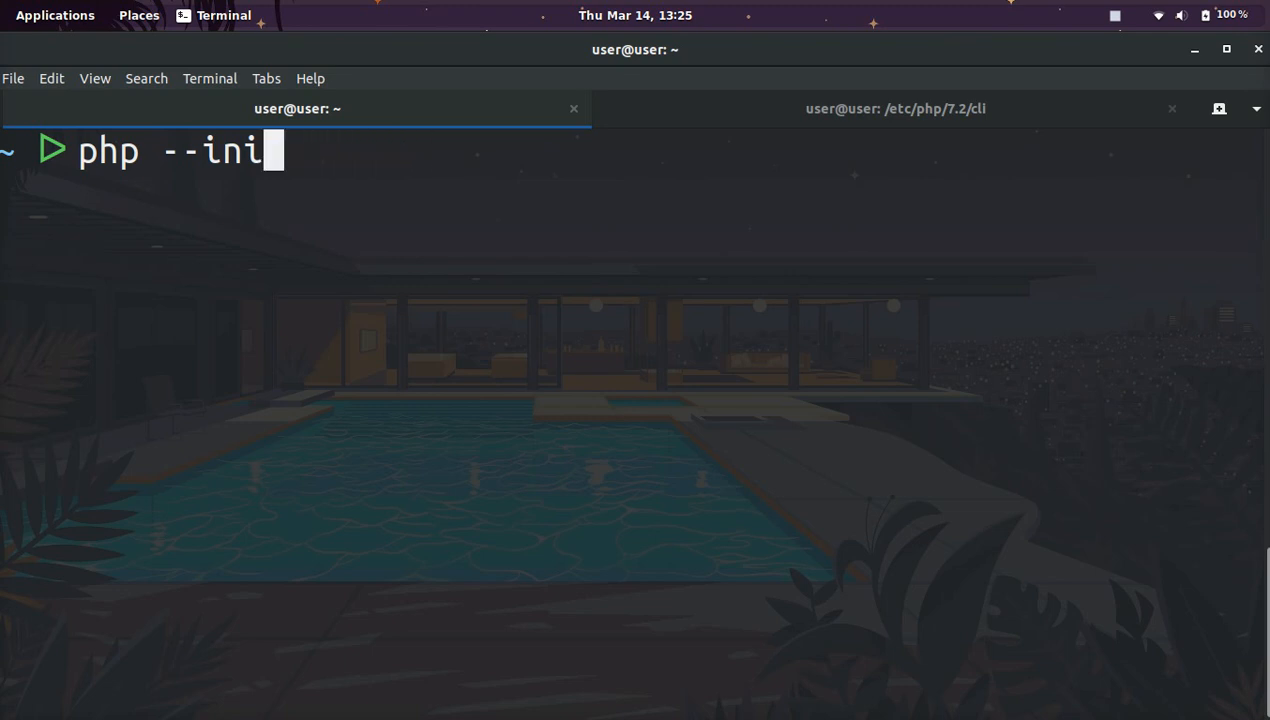
type("host.")
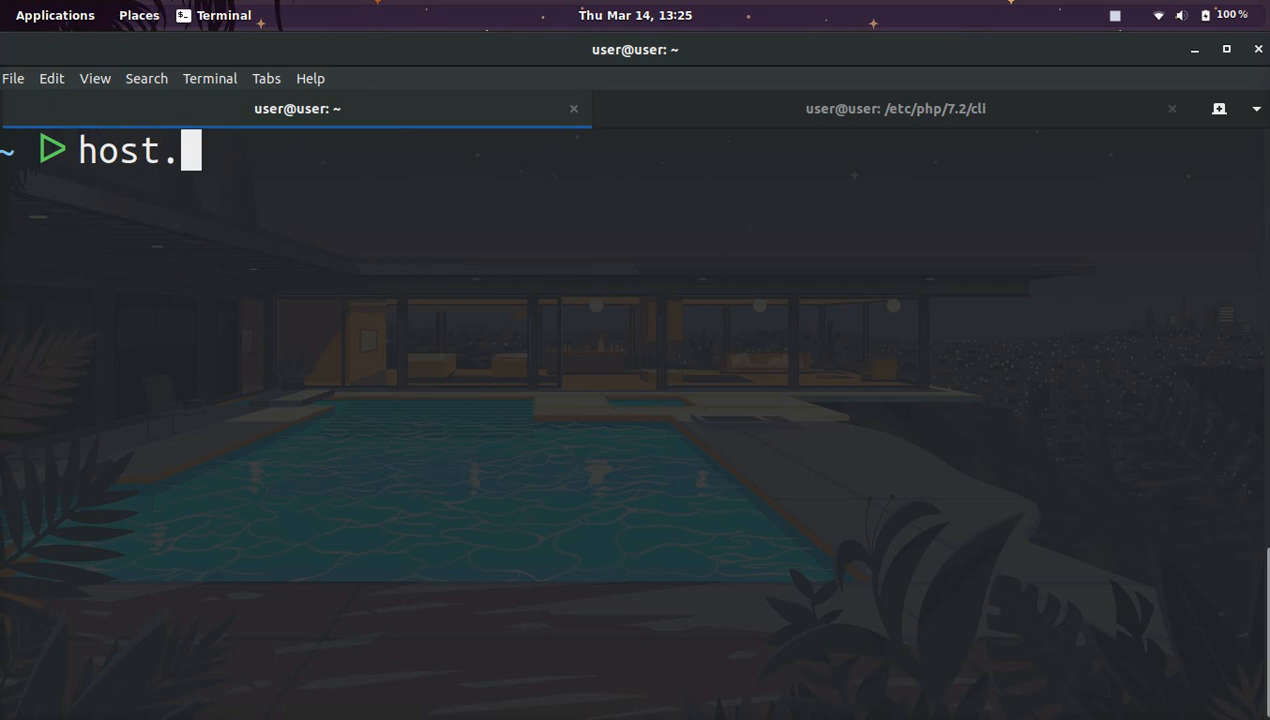
Step: Complete the prompt text to read host.promo without running it
type("promo")
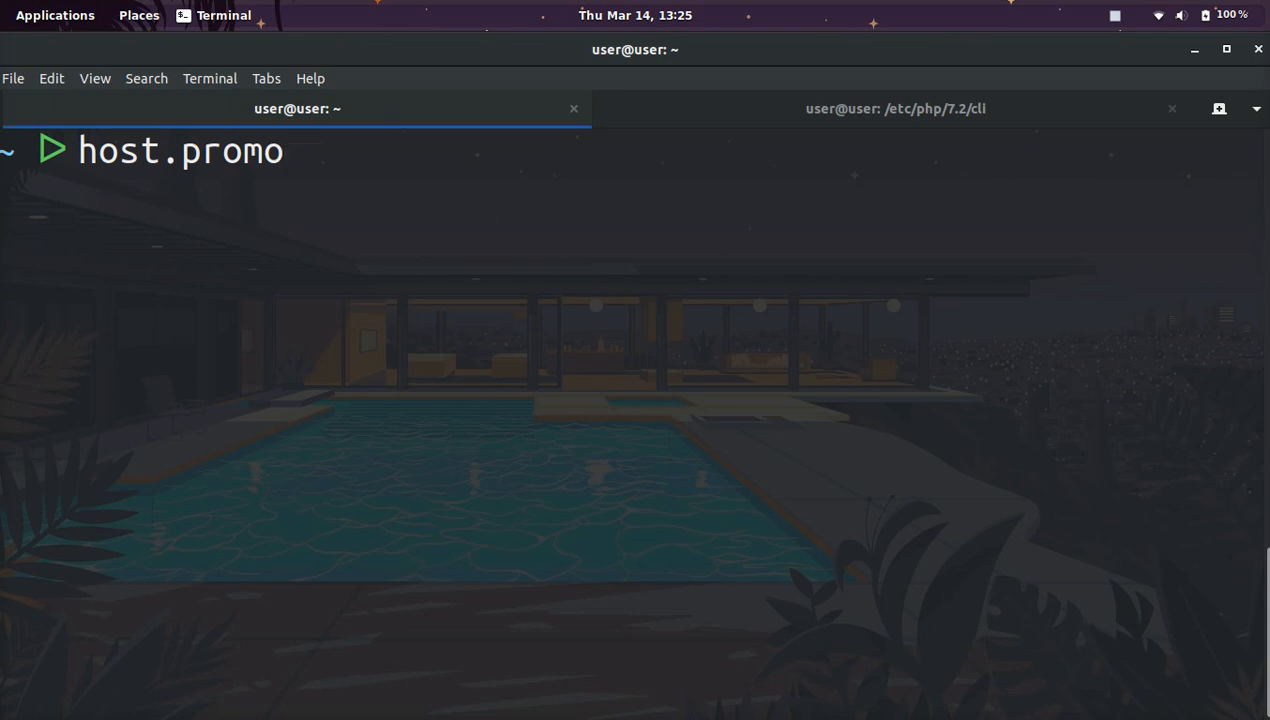
mouse_move(1016, 12)
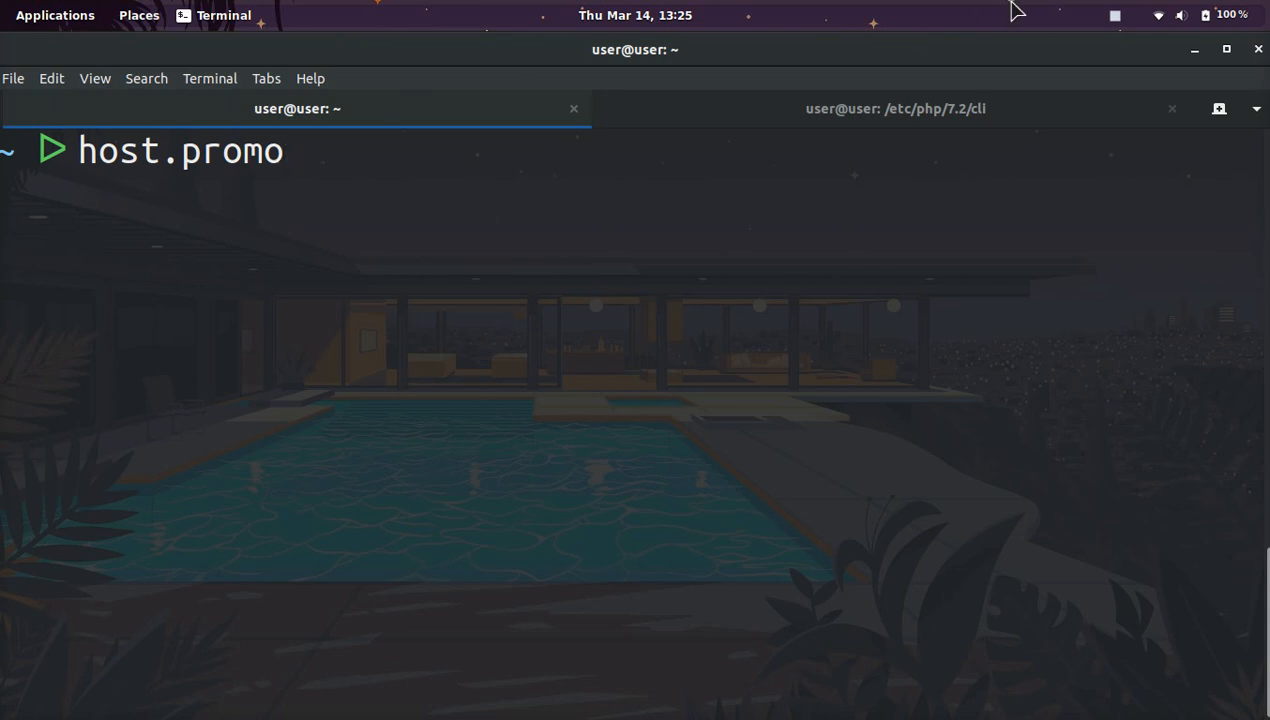